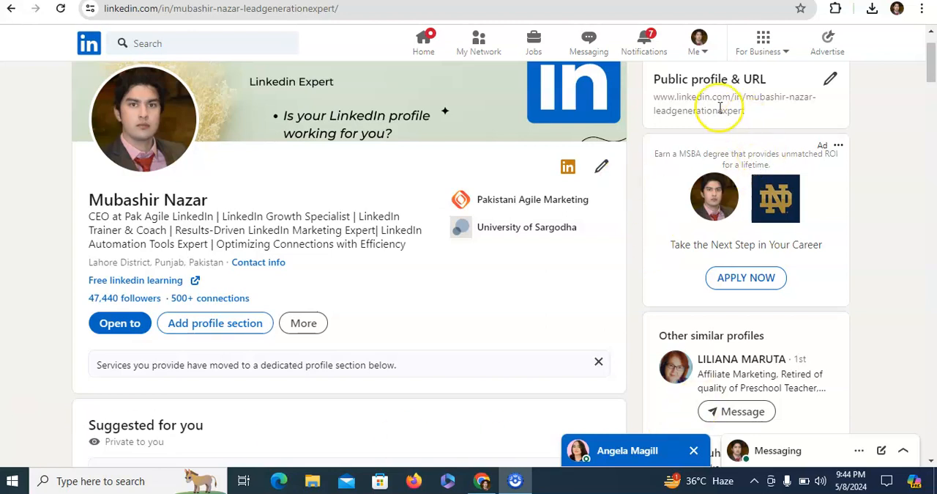
- From the profile's More menu, start Build a resume and choose Create from profile
{"action": "left_click", "coordinate": [697, 42]}
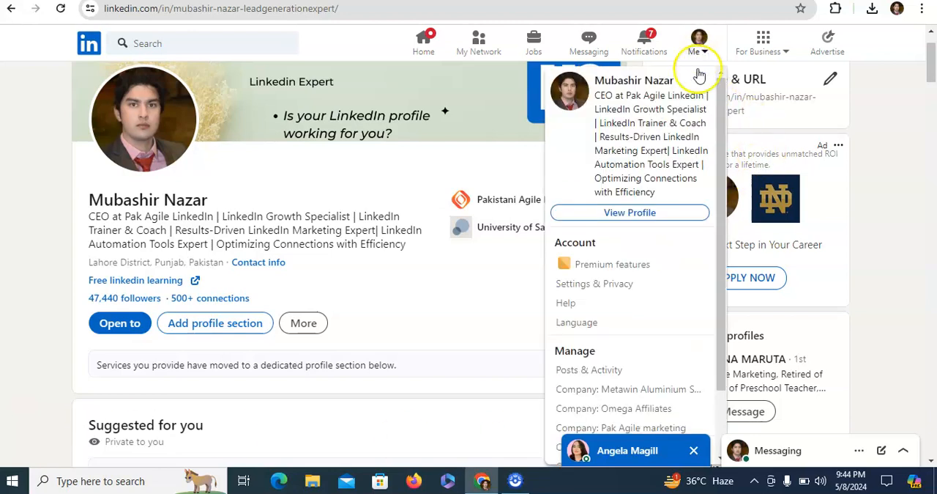
{"action": "mouse_move", "coordinate": [629, 212]}
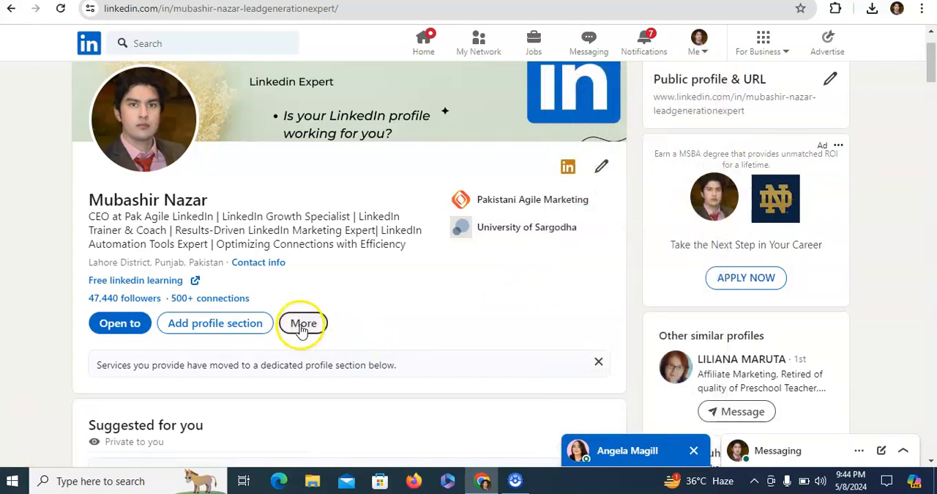
{"action": "left_click", "coordinate": [303, 322]}
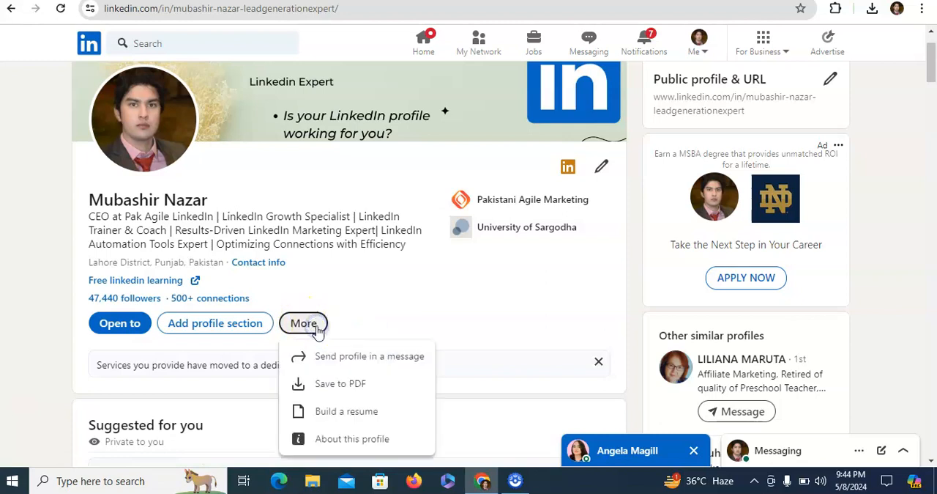
{"action": "mouse_move", "coordinate": [358, 410]}
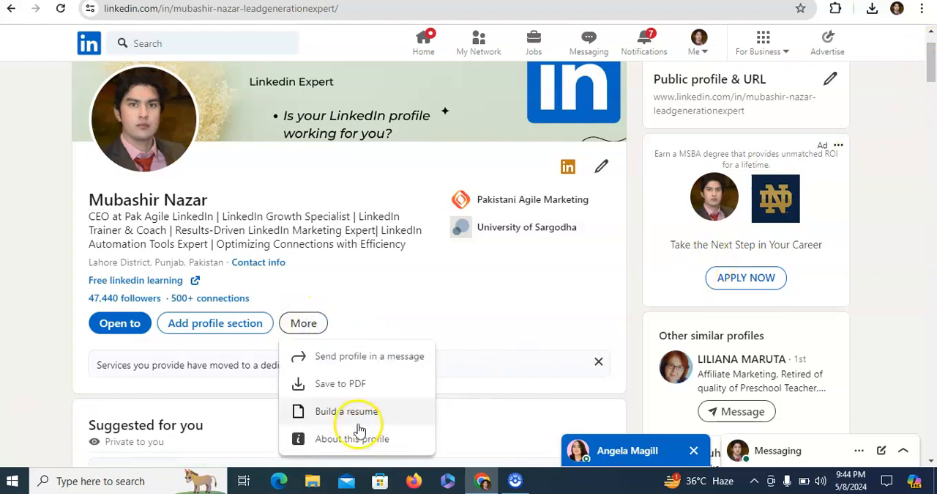
{"action": "mouse_move", "coordinate": [398, 422]}
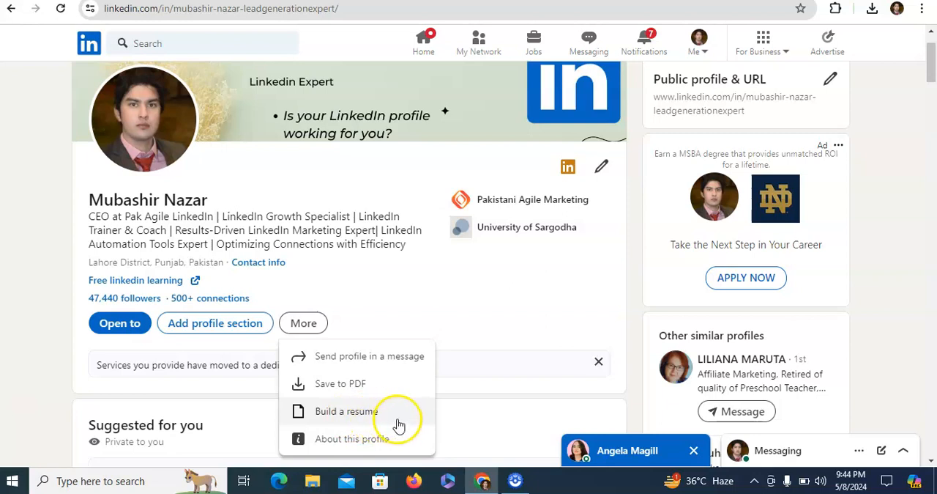
{"action": "left_click", "coordinate": [341, 410]}
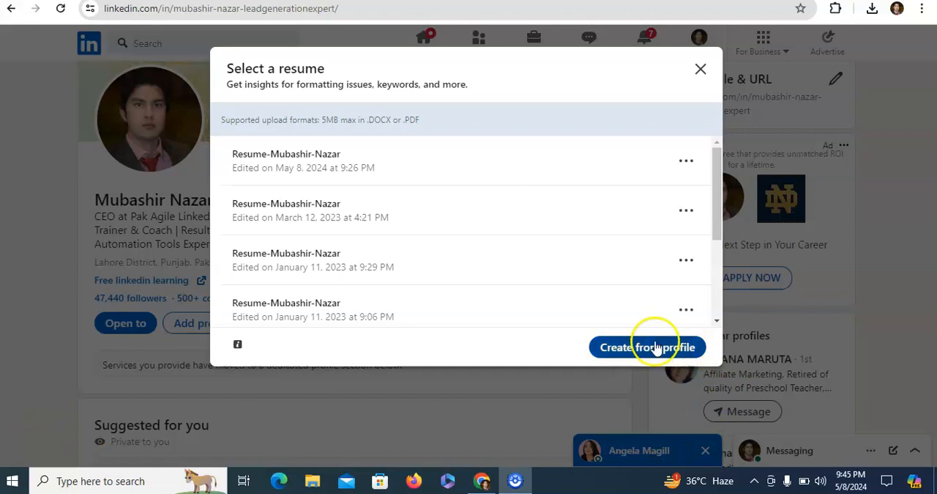
{"action": "mouse_move", "coordinate": [662, 355]}
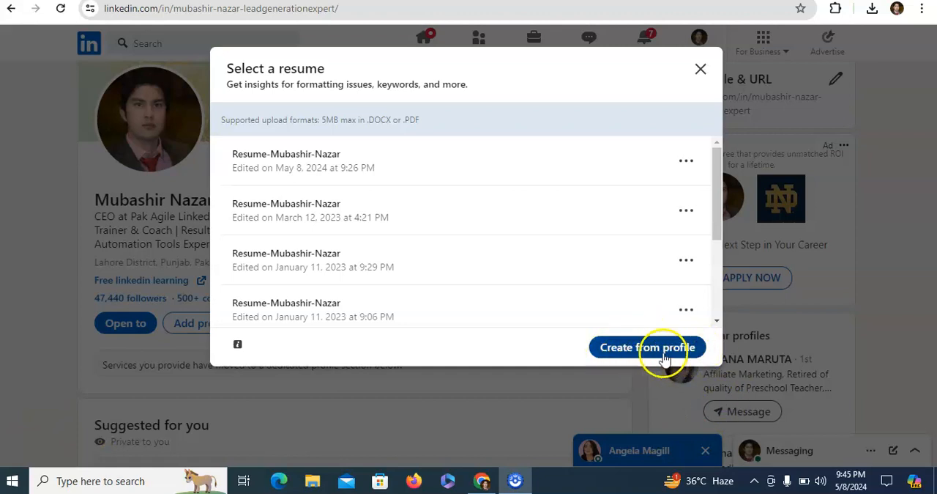
{"action": "left_click", "coordinate": [647, 347]}
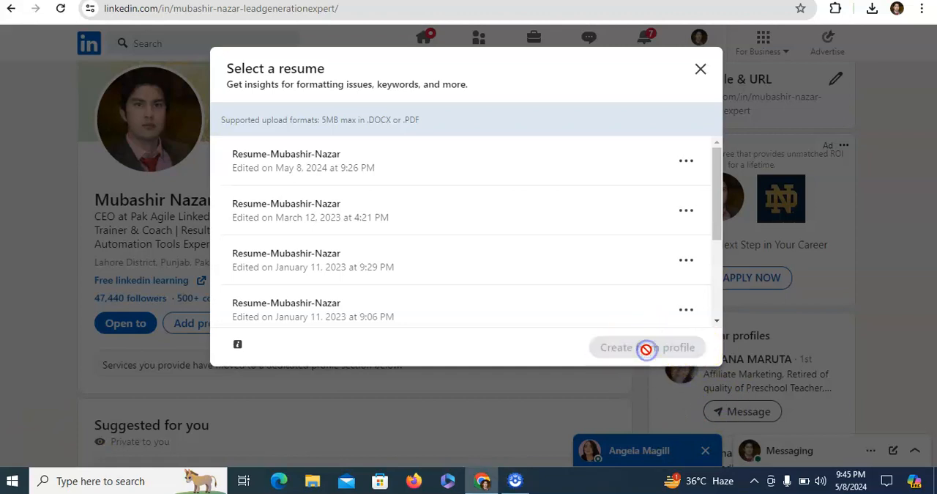
- Enter 'accountant', choose Accountant from the suggestions and apply it as the job title
{"action": "left_click", "coordinate": [647, 347]}
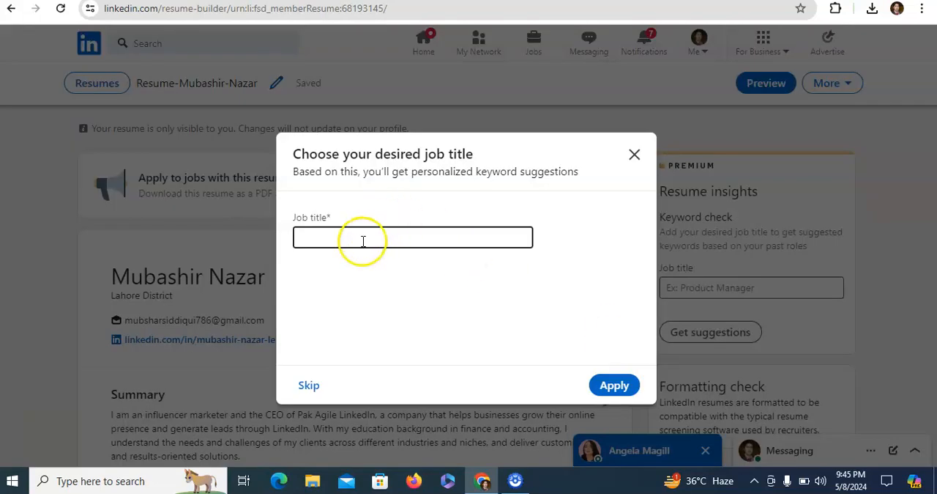
{"action": "type", "text": "acc"}
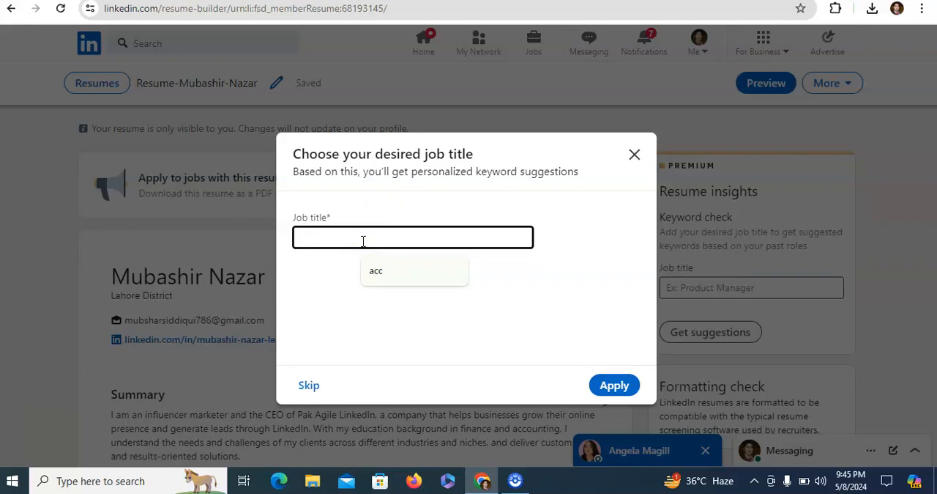
{"action": "type", "text": "accountant"}
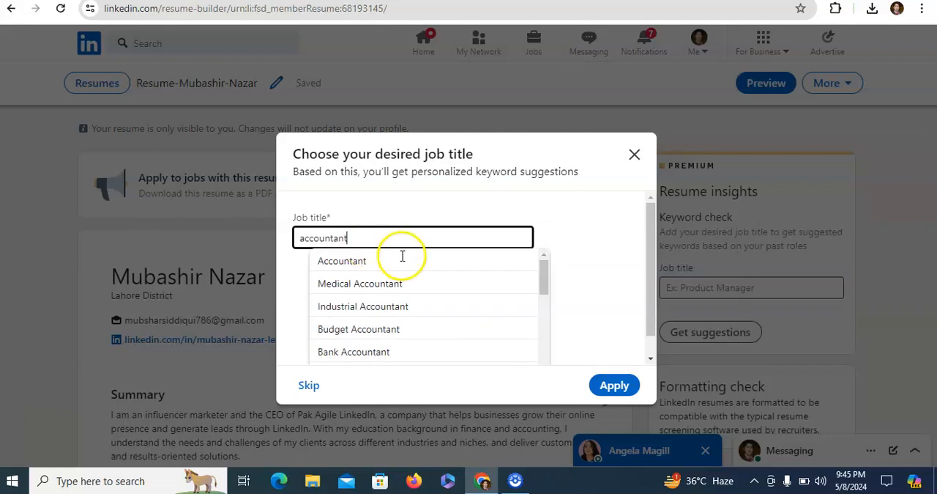
{"action": "left_click", "coordinate": [342, 261]}
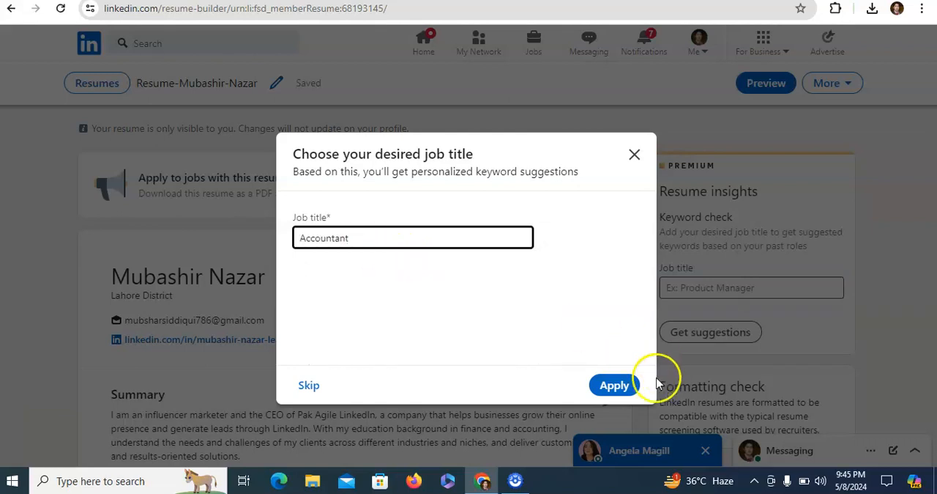
{"action": "left_click", "coordinate": [613, 385]}
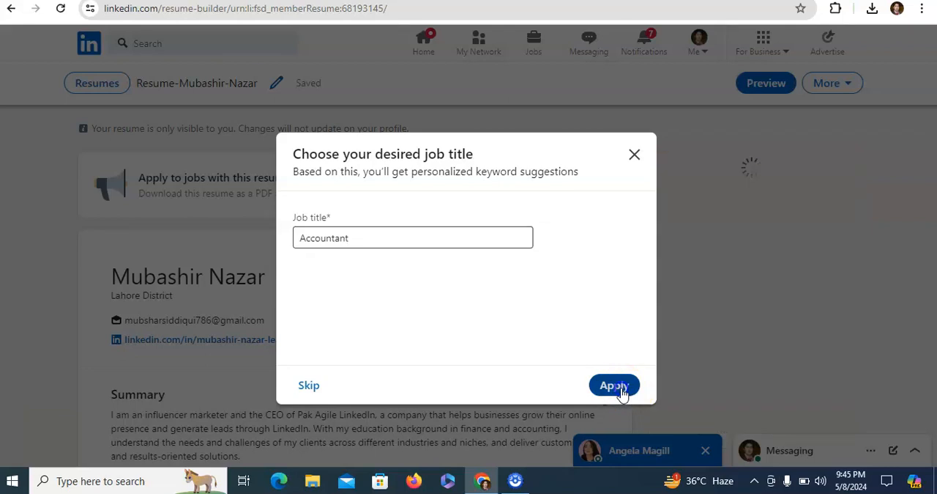
{"action": "left_click", "coordinate": [614, 386]}
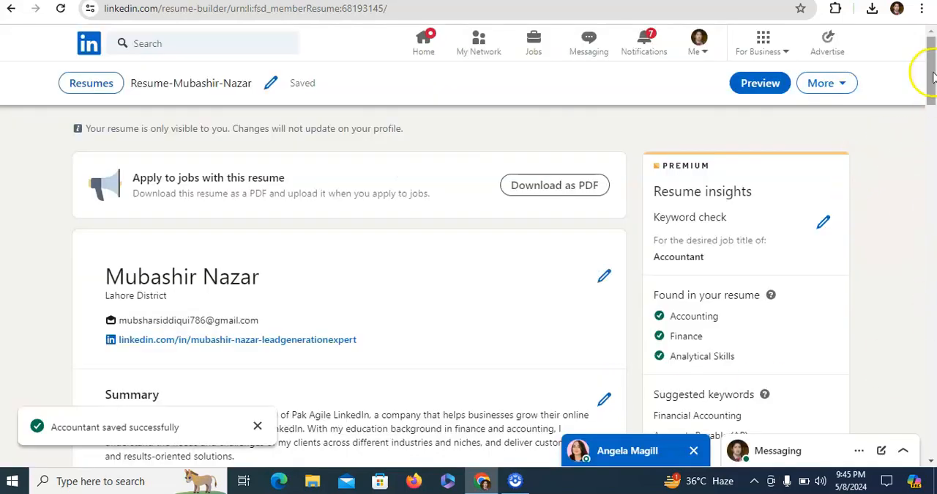
{"action": "scroll", "scroll_direction": "down", "scroll_amount": 3}
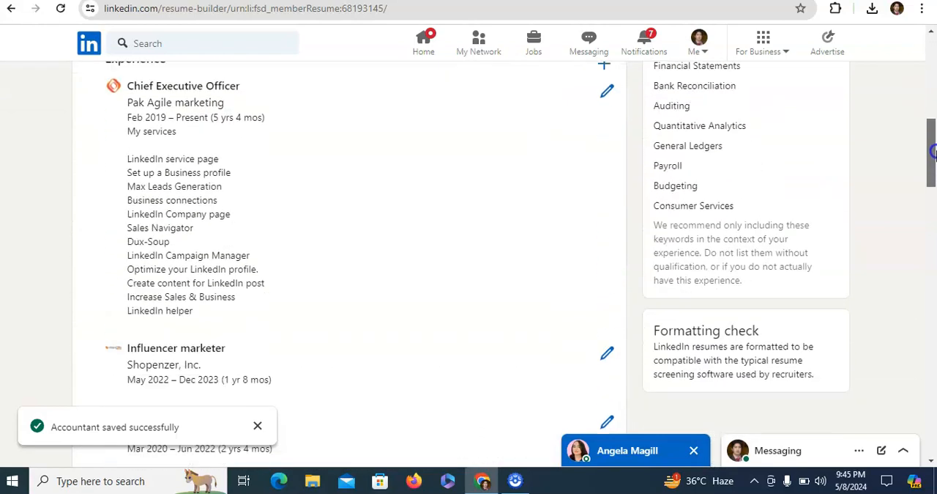
{"action": "scroll", "scroll_direction": "down", "scroll_amount": 3}
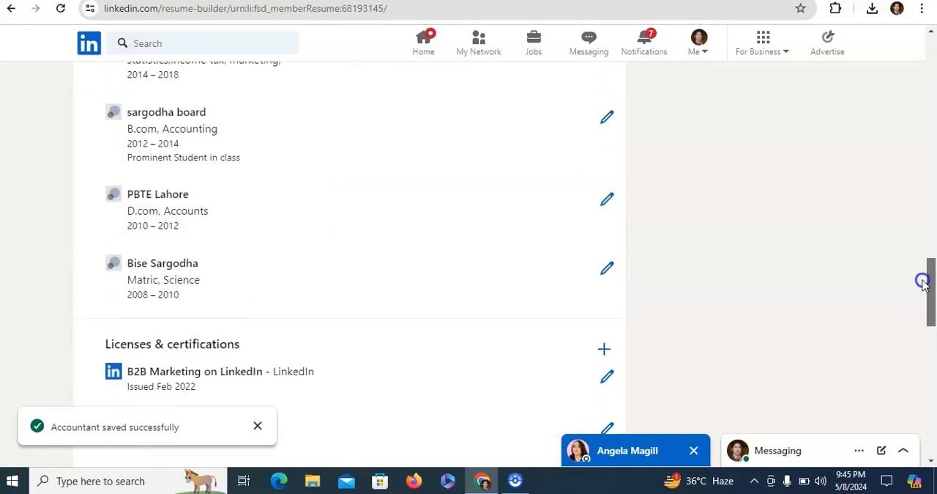
{"action": "scroll", "scroll_direction": "down", "scroll_amount": 3}
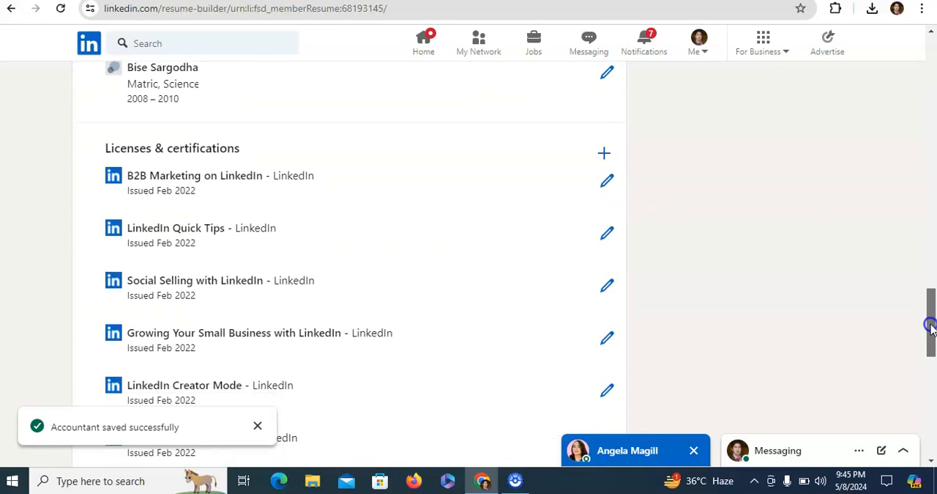
{"action": "scroll", "scroll_direction": "down", "scroll_amount": 3}
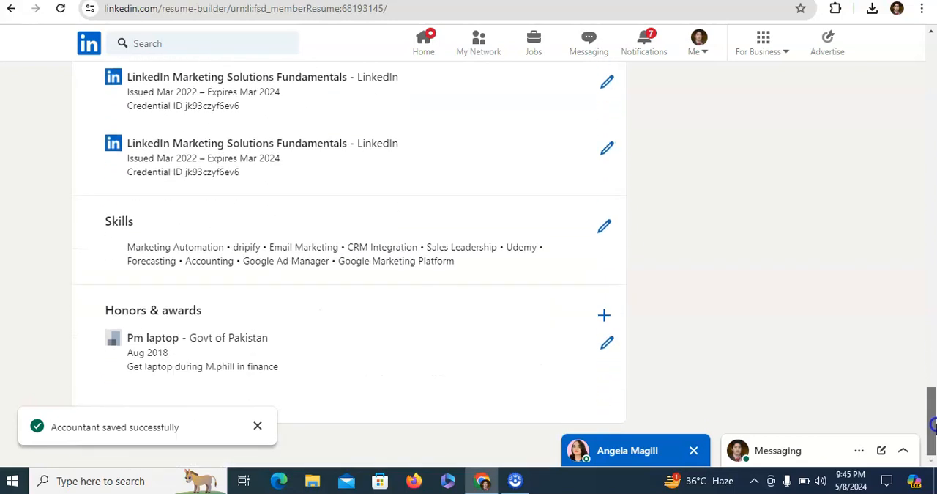
{"action": "mouse_move", "coordinate": [606, 249]}
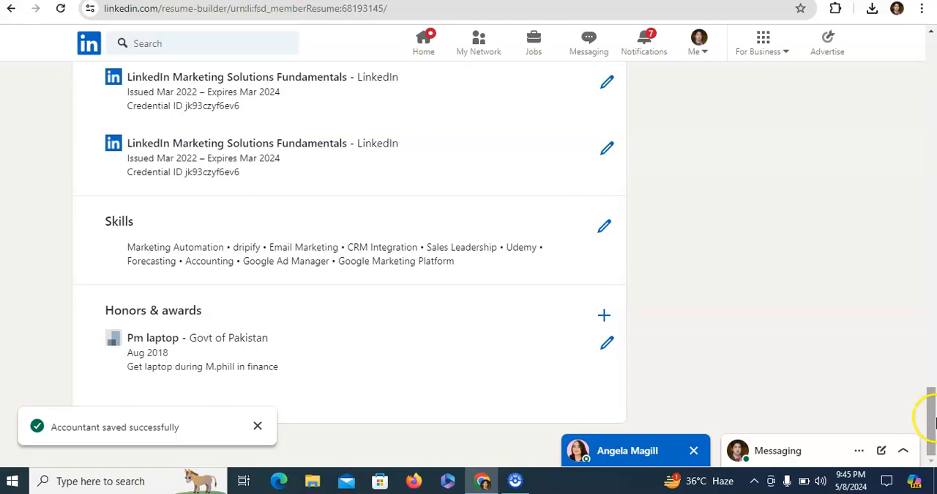
{"action": "mouse_move", "coordinate": [202, 183]}
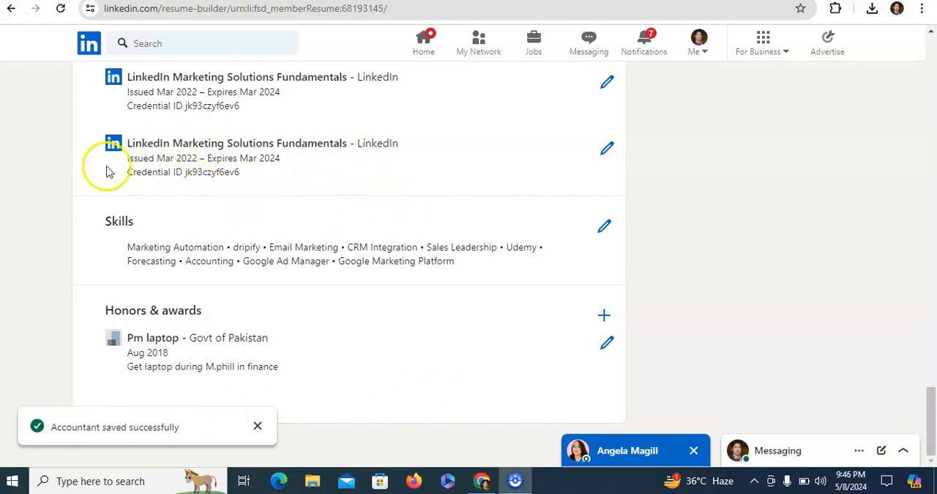
{"action": "mouse_move", "coordinate": [282, 173]}
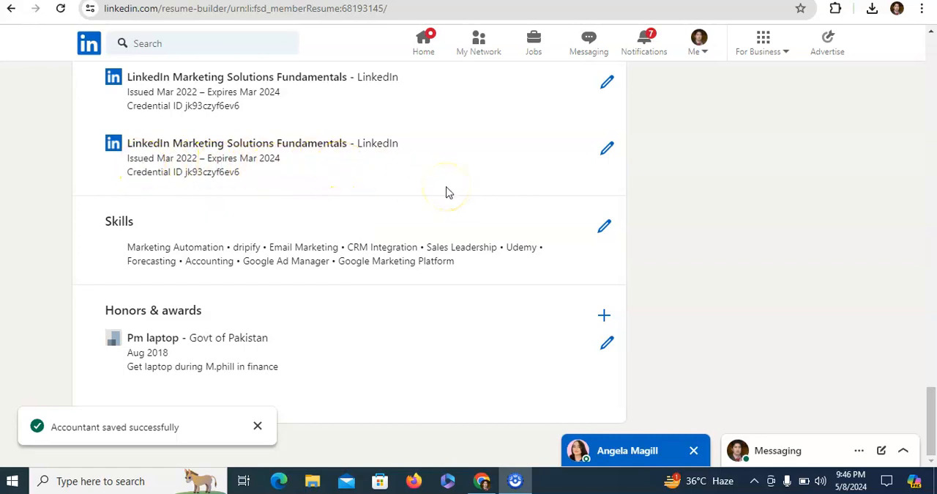
{"action": "mouse_move", "coordinate": [448, 192]}
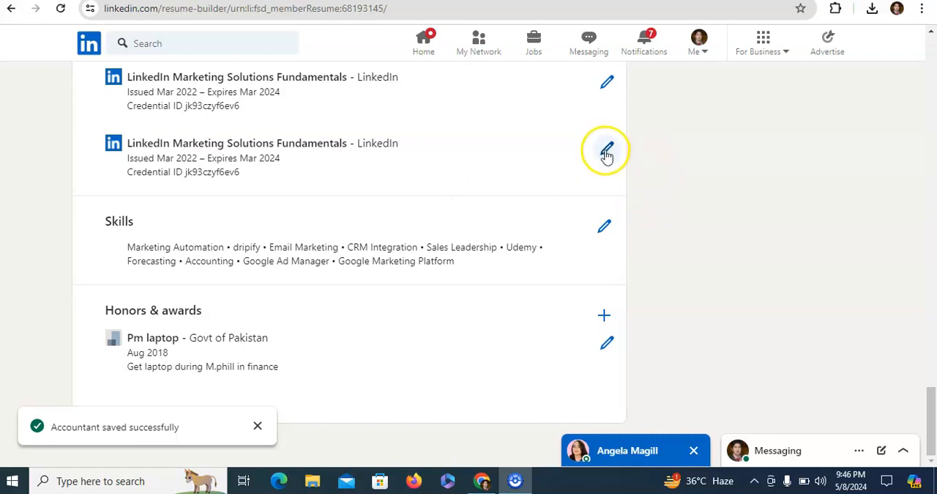
{"action": "left_click", "coordinate": [607, 150]}
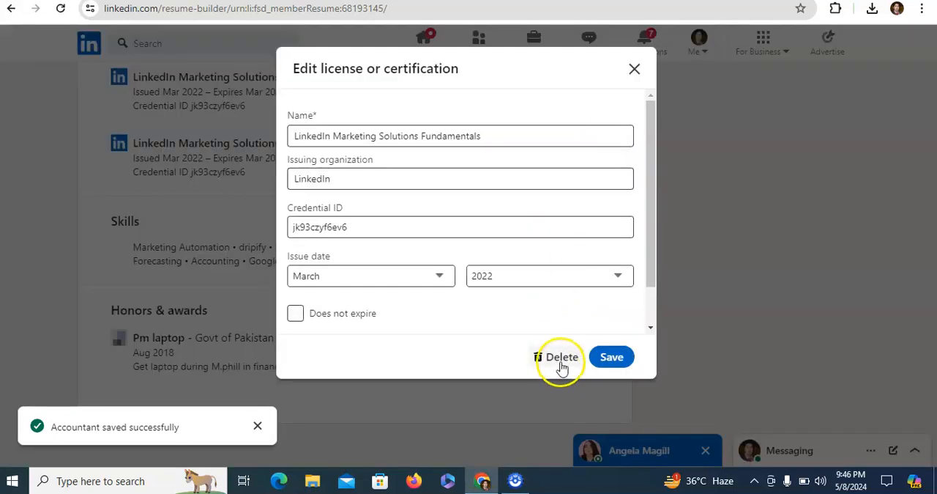
{"action": "mouse_move", "coordinate": [634, 68]}
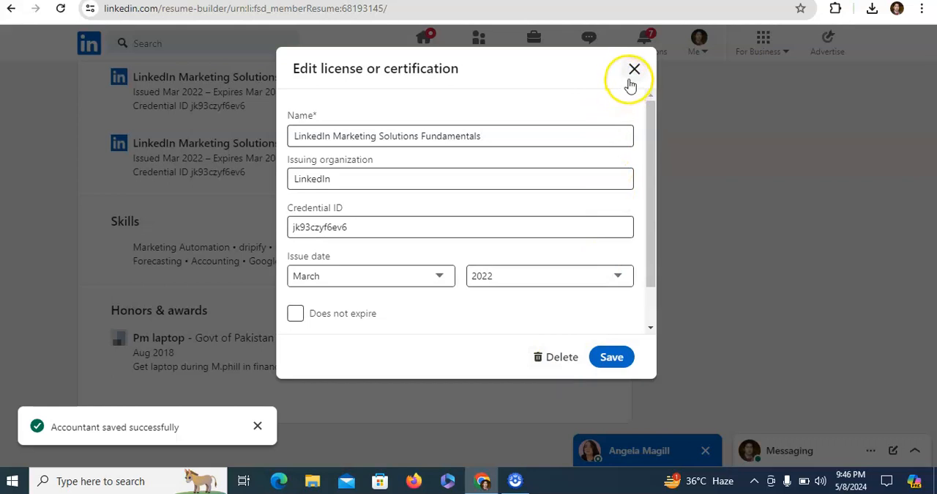
{"action": "left_click", "coordinate": [635, 69]}
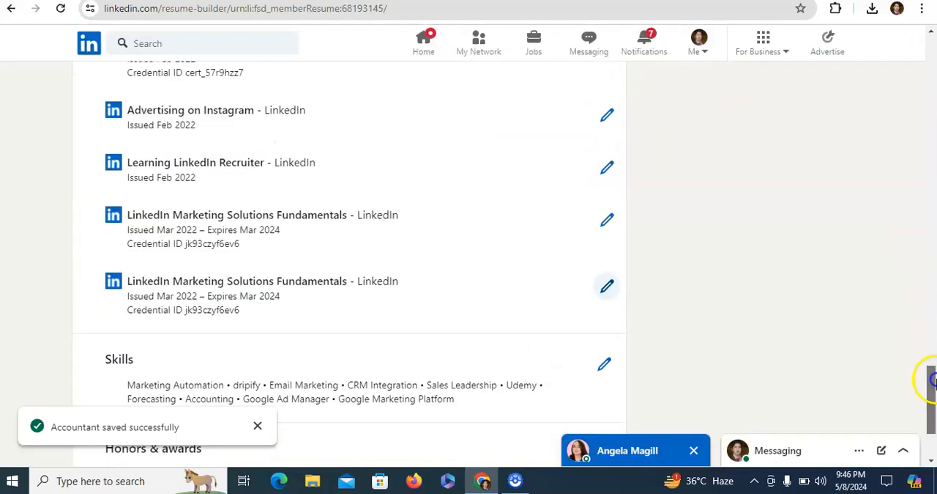
{"action": "scroll", "scroll_direction": "up", "scroll_amount": 3}
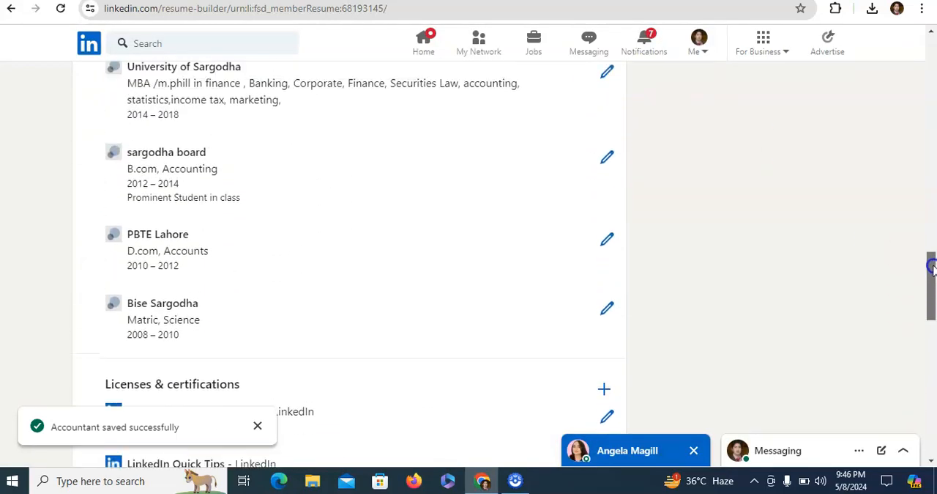
{"action": "scroll", "scroll_direction": "up", "scroll_amount": 3}
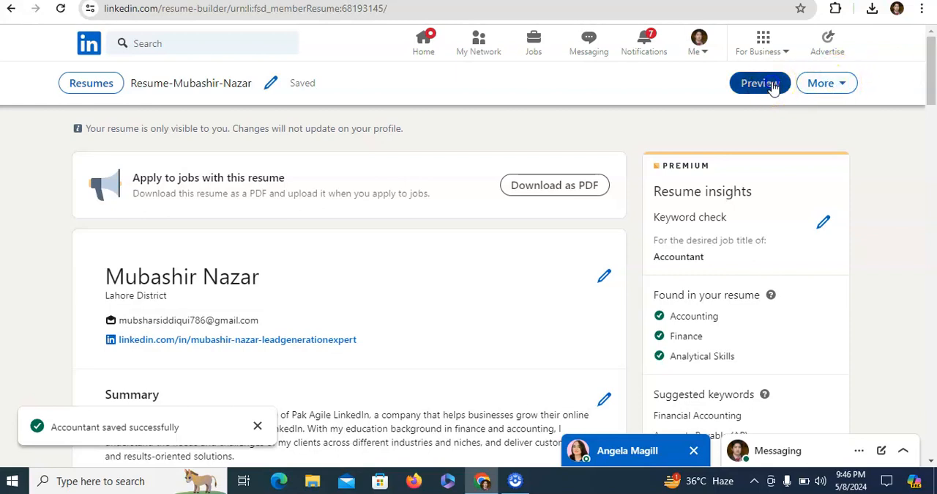
{"action": "left_click", "coordinate": [758, 82]}
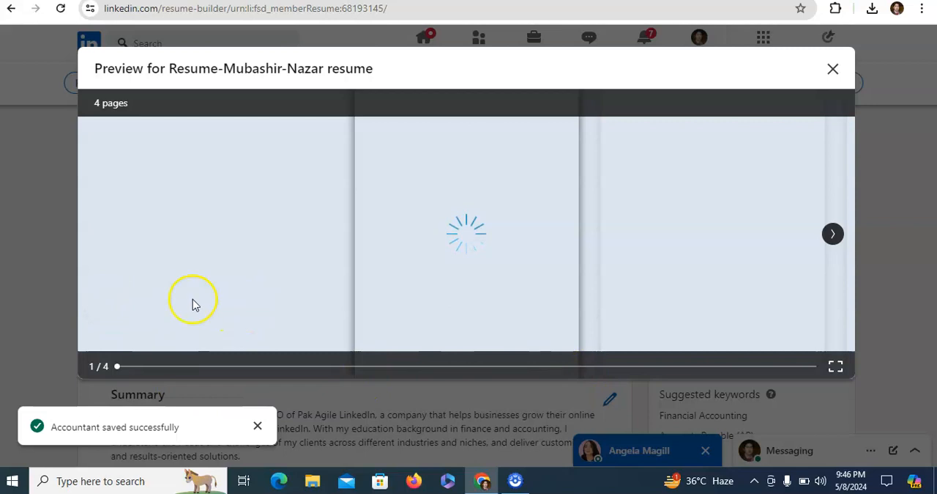
{"action": "mouse_move", "coordinate": [167, 356]}
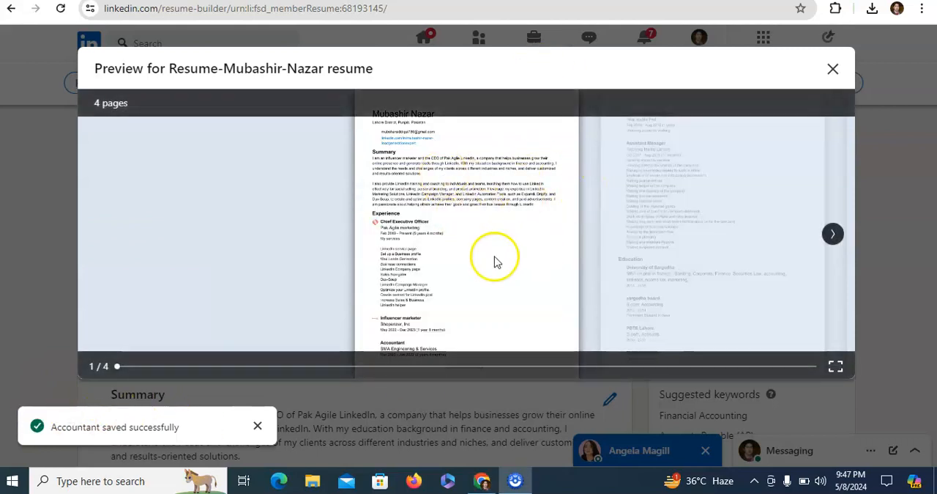
{"action": "mouse_move", "coordinate": [756, 248]}
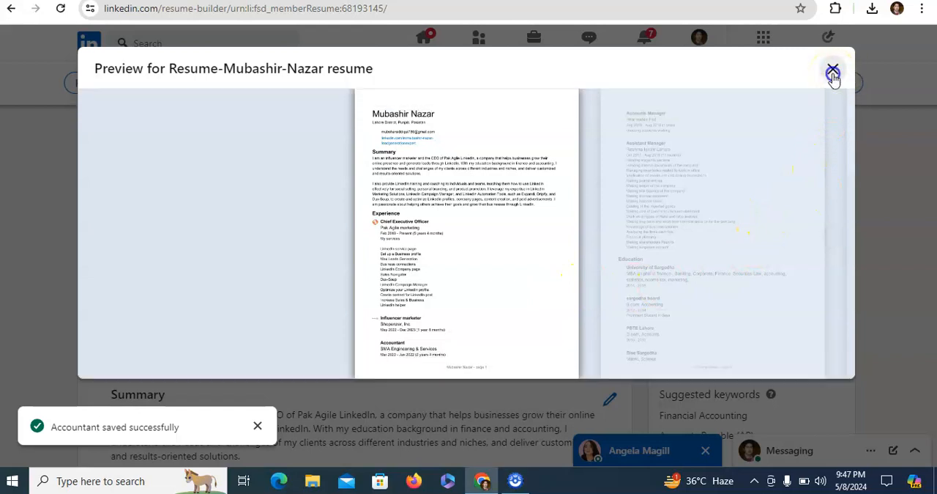
{"action": "left_click", "coordinate": [832, 70]}
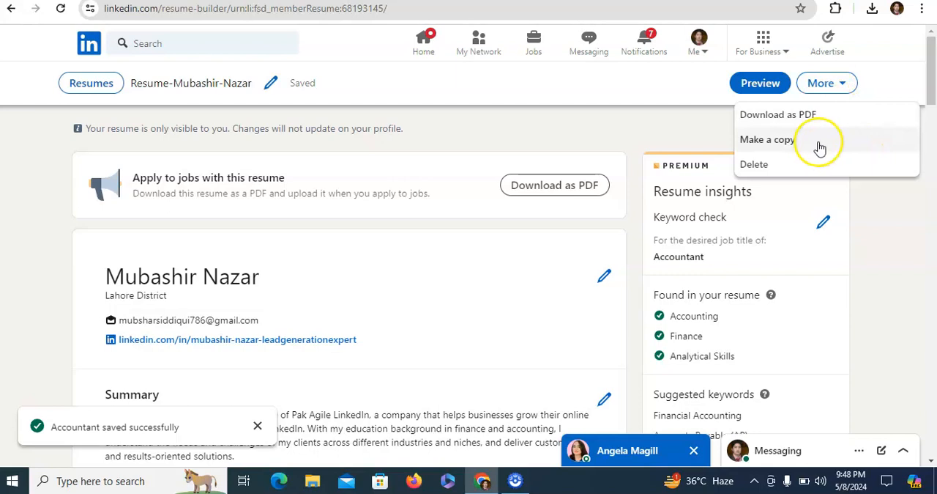
{"action": "mouse_move", "coordinate": [799, 164]}
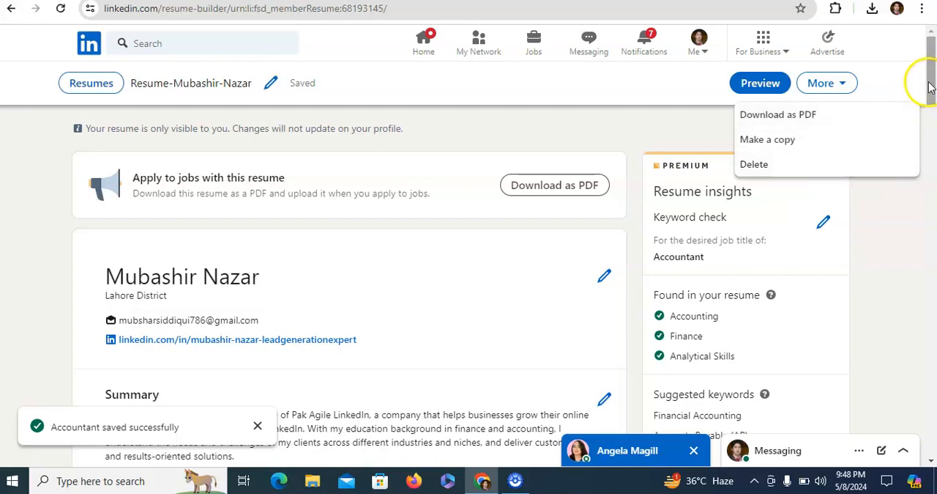
- Scroll down the resume draft after viewing the More actions (PDF, copy, delete)
{"action": "scroll", "scroll_direction": "down", "scroll_amount": 3}
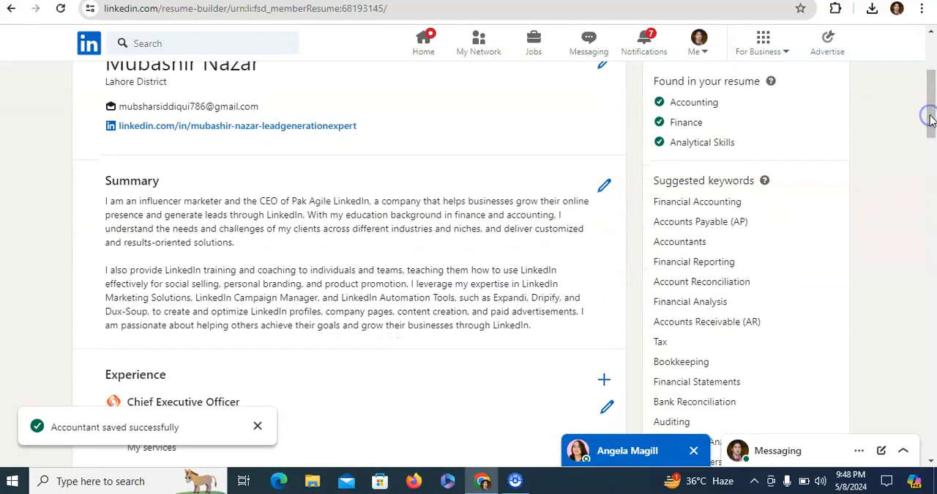